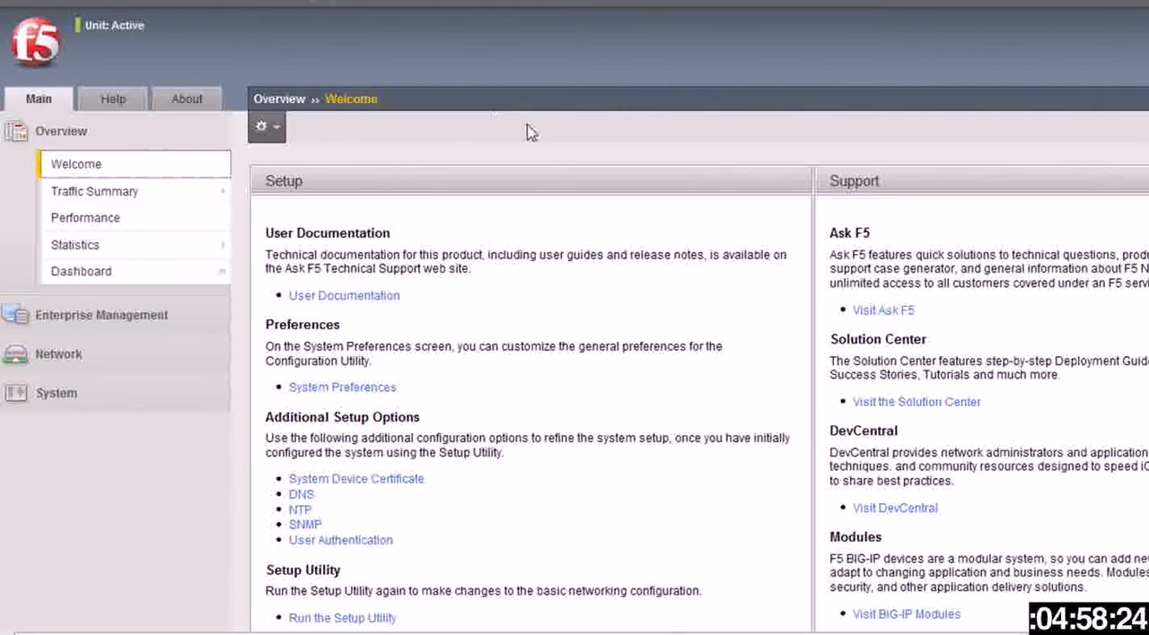
mouse_move(559, 148)
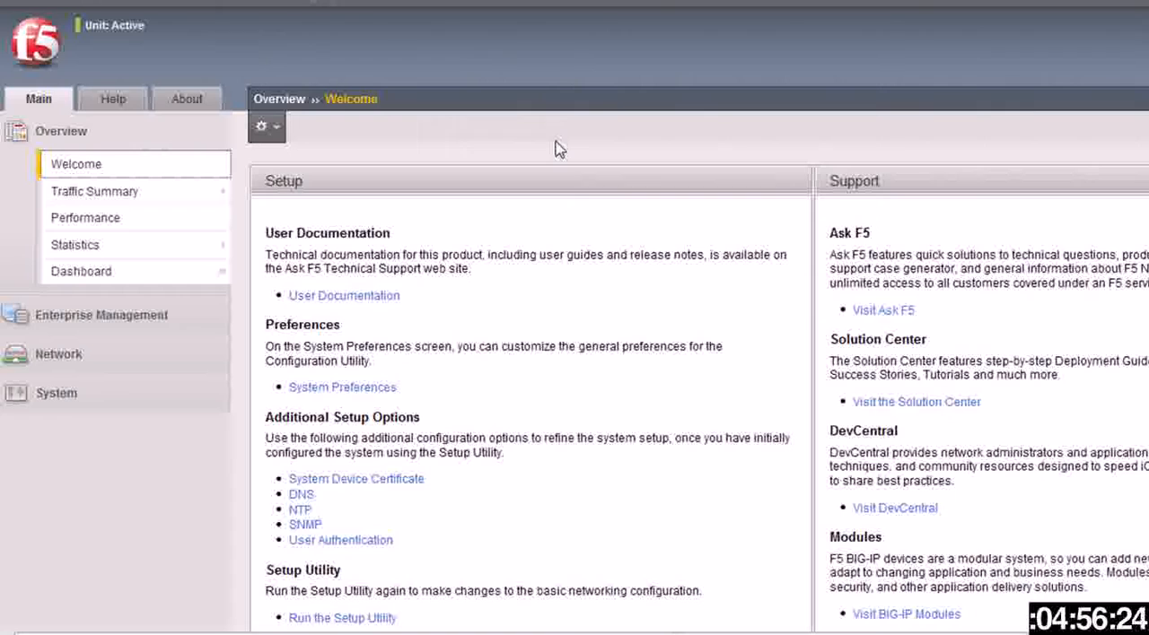
mouse_move(549, 154)
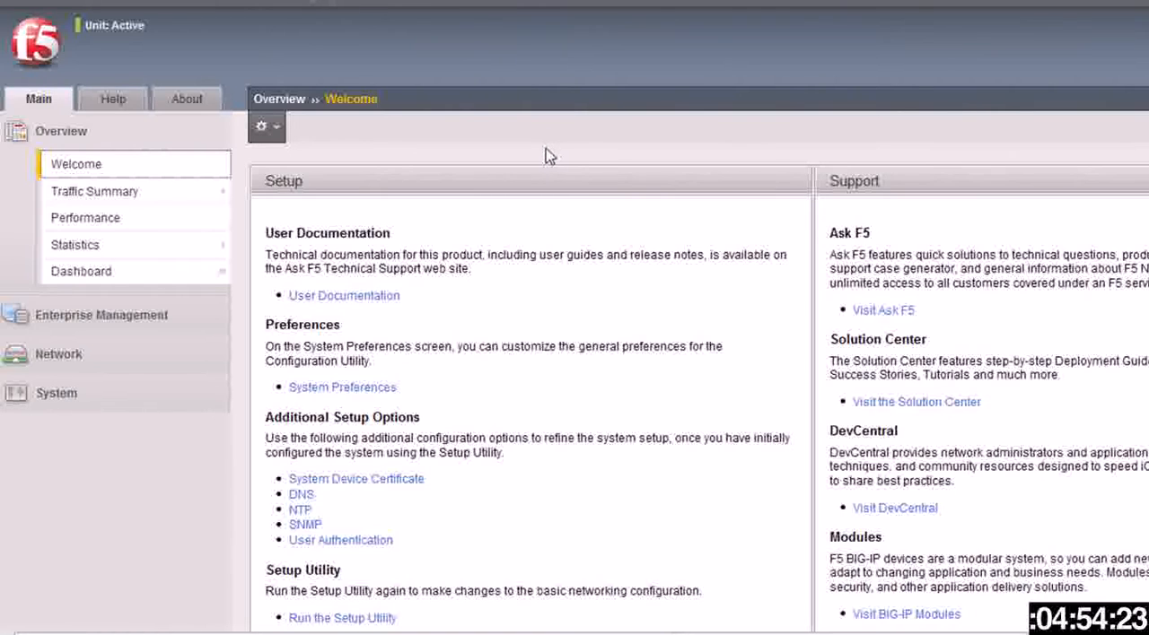
mouse_move(86, 217)
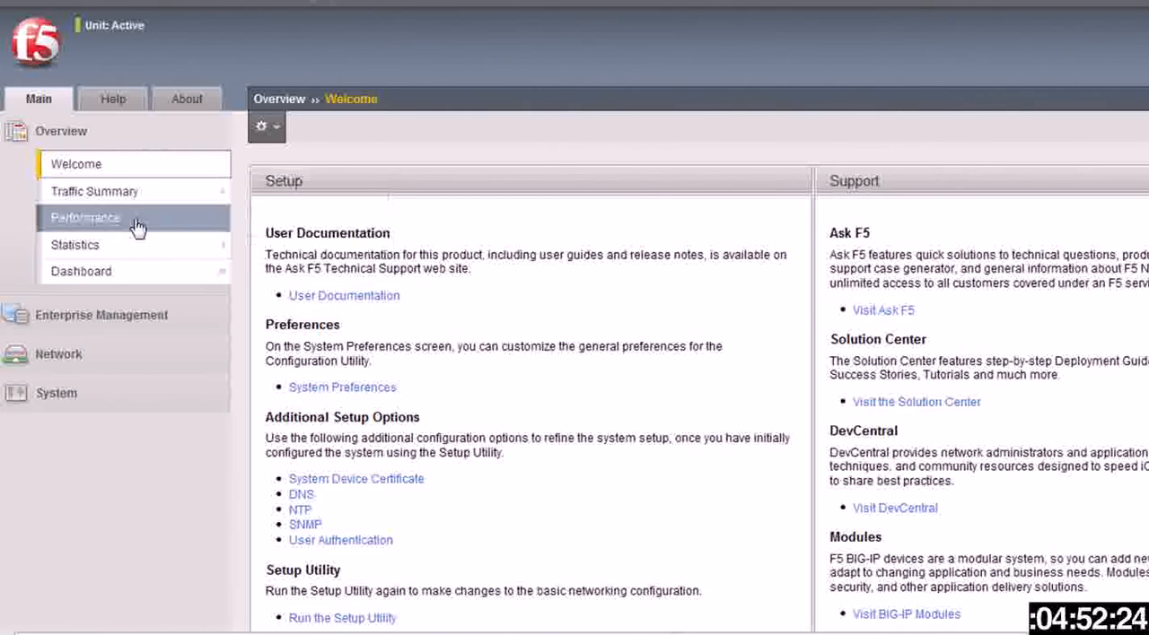
mouse_move(135, 271)
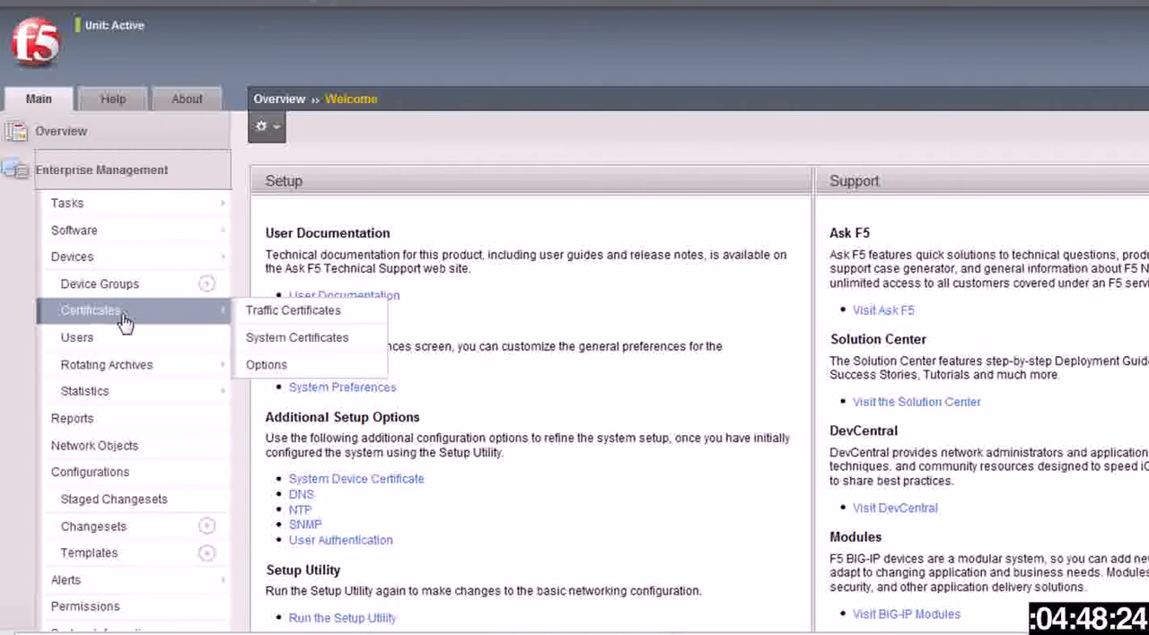
Step: Show the Network Objects inventory under Enterprise Management, with no custom lists yet
left_click(94, 445)
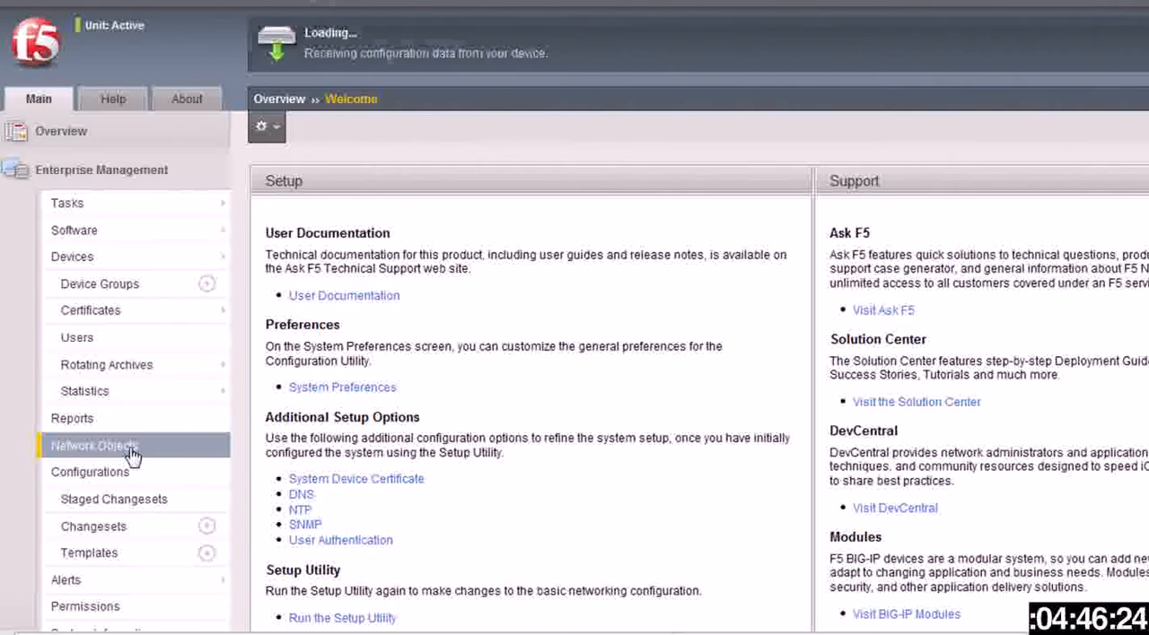
left_click(94, 447)
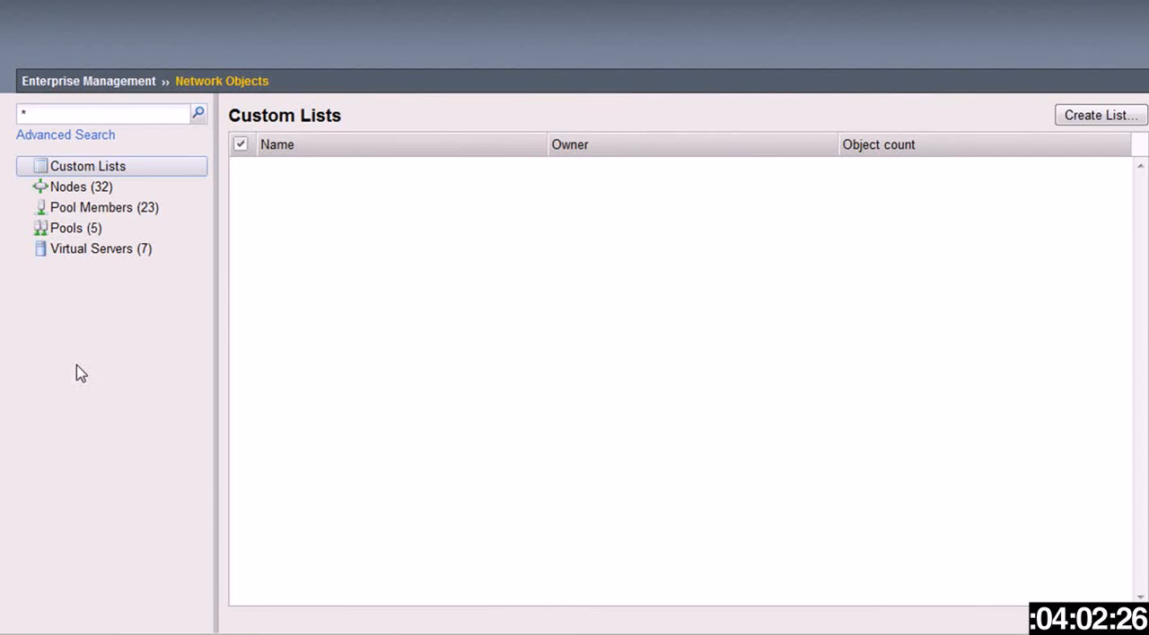
Step: Browse the Nodes, Pool Members, Pools and Virtual Servers lists, then return to Nodes to pick three
left_click(81, 187)
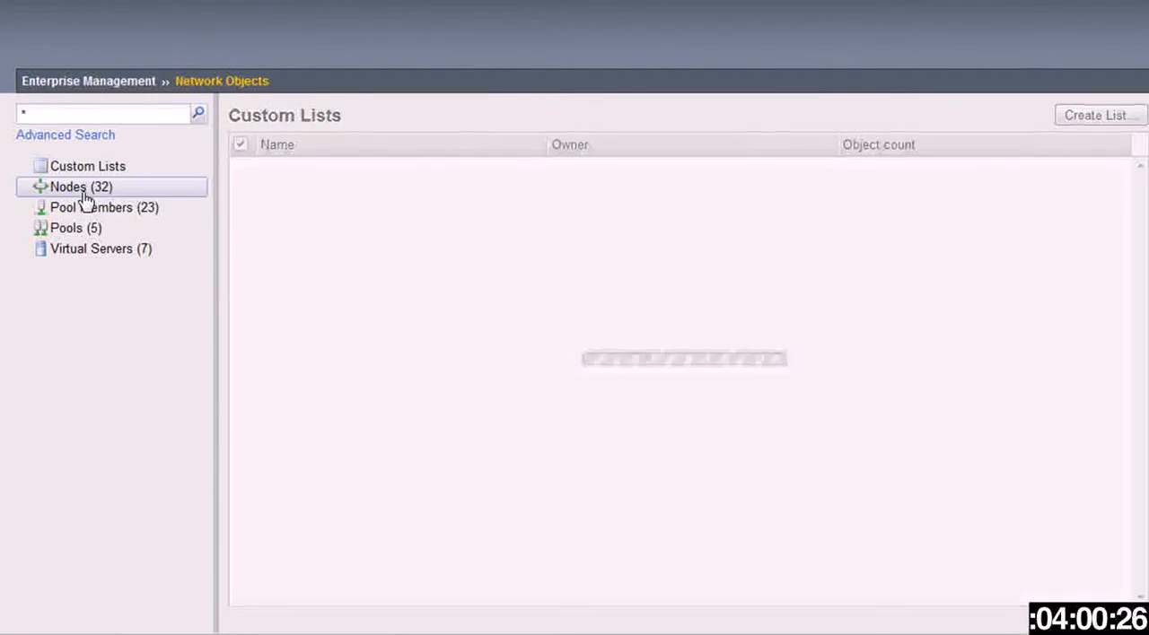
left_click(81, 187)
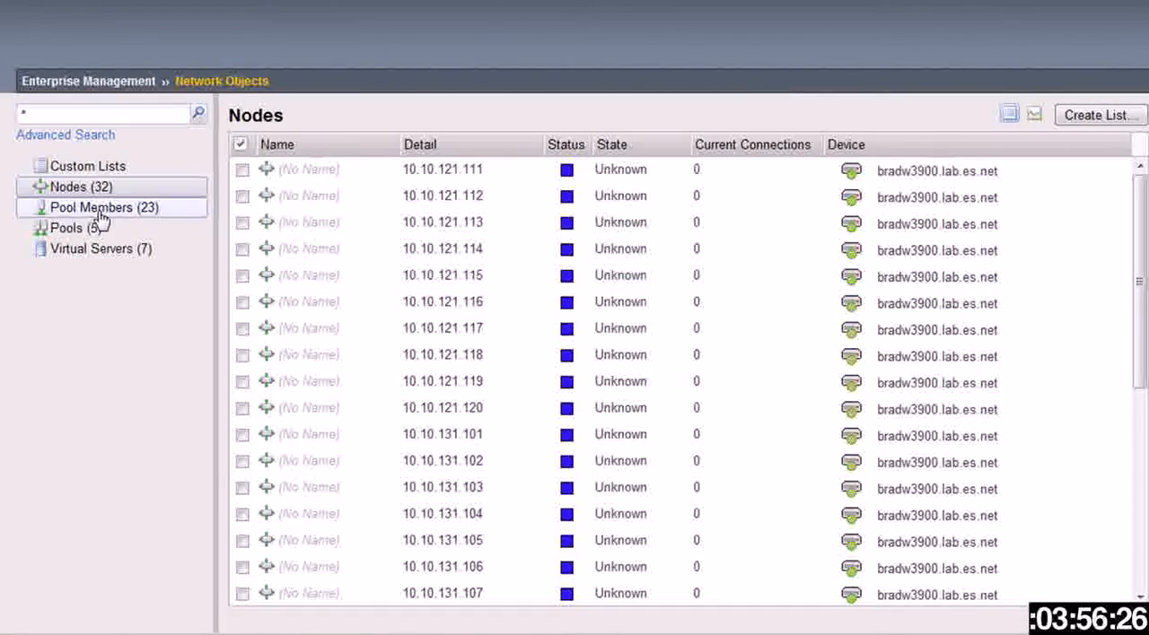
left_click(97, 208)
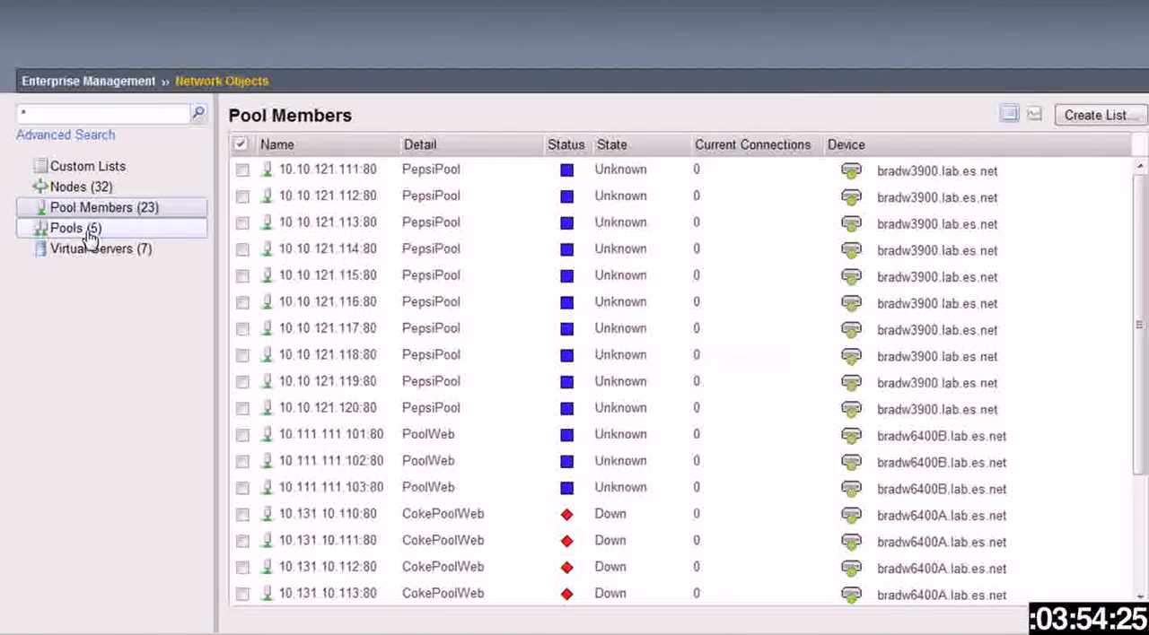
left_click(75, 228)
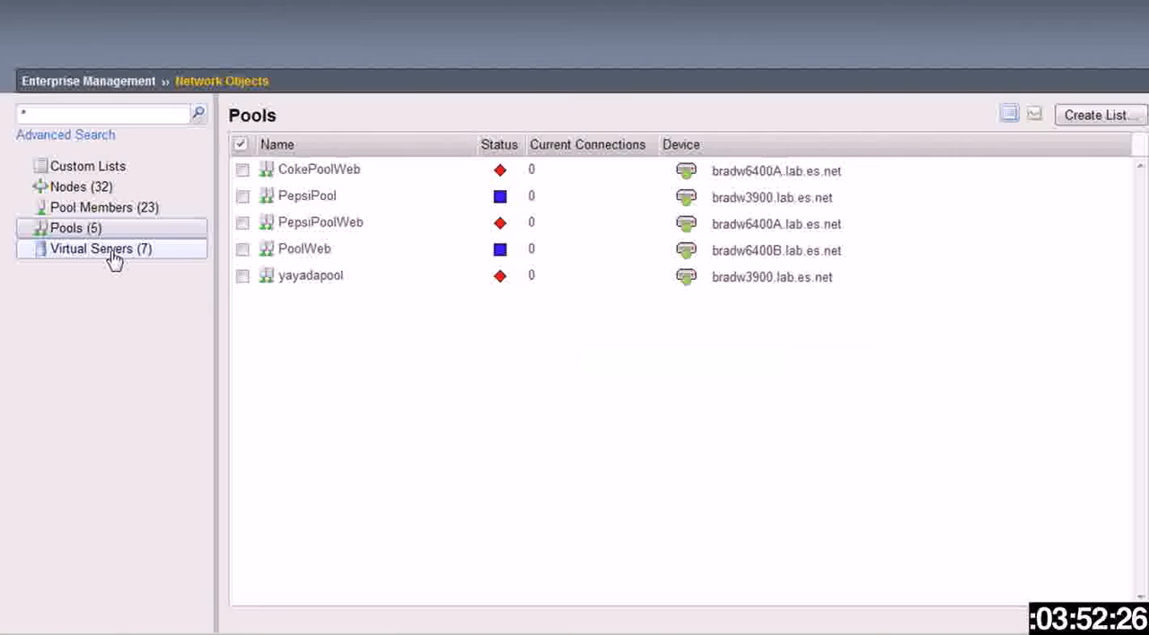
left_click(100, 248)
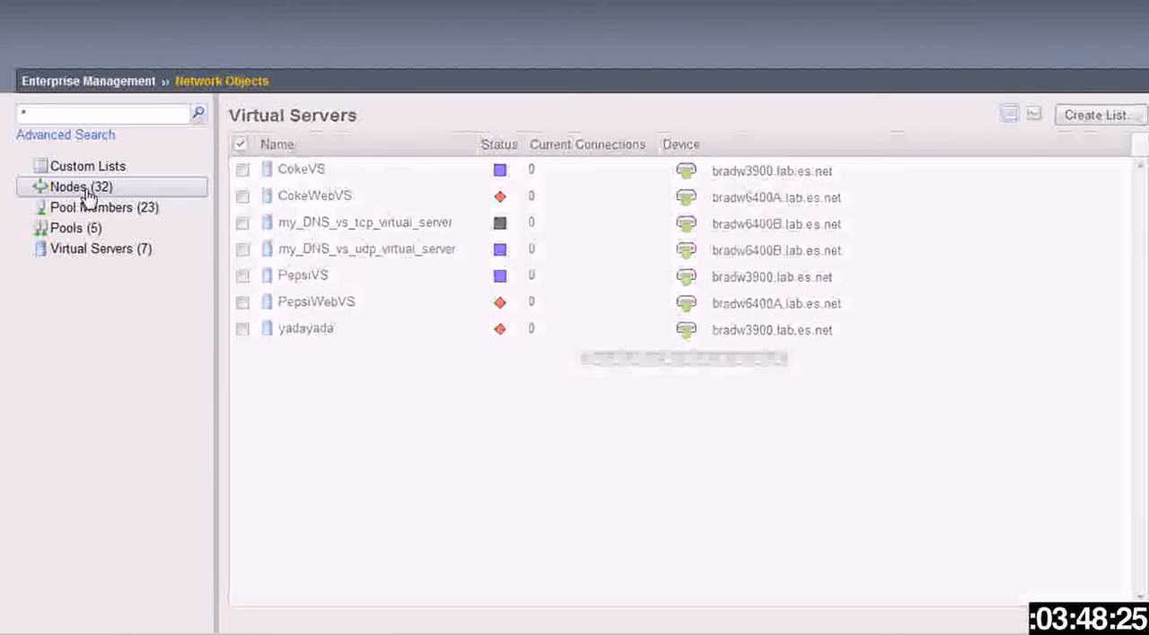
left_click(79, 187)
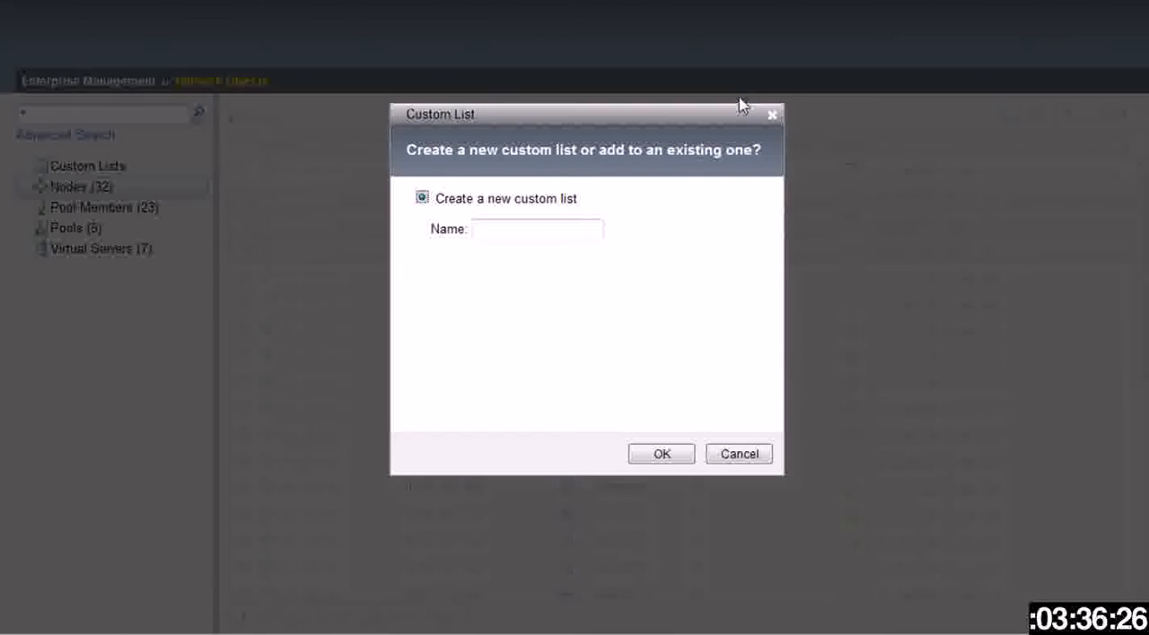
Step: Name the new custom list 'in5 list', confirm it, and trim it from three nodes to two
left_click(537, 228)
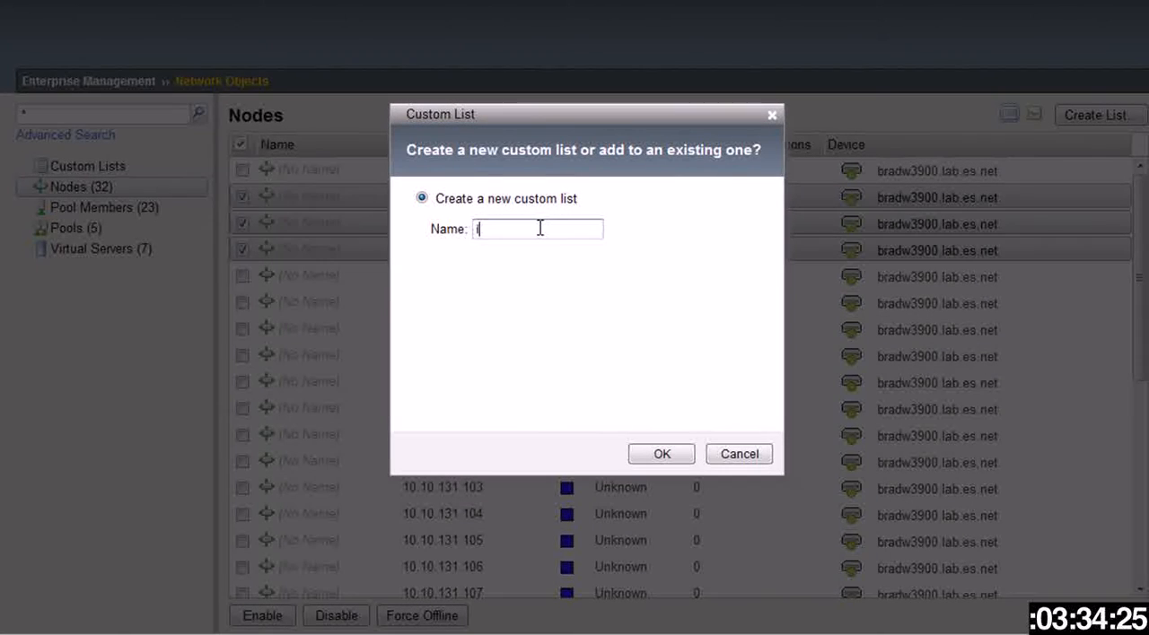
type("in5 list")
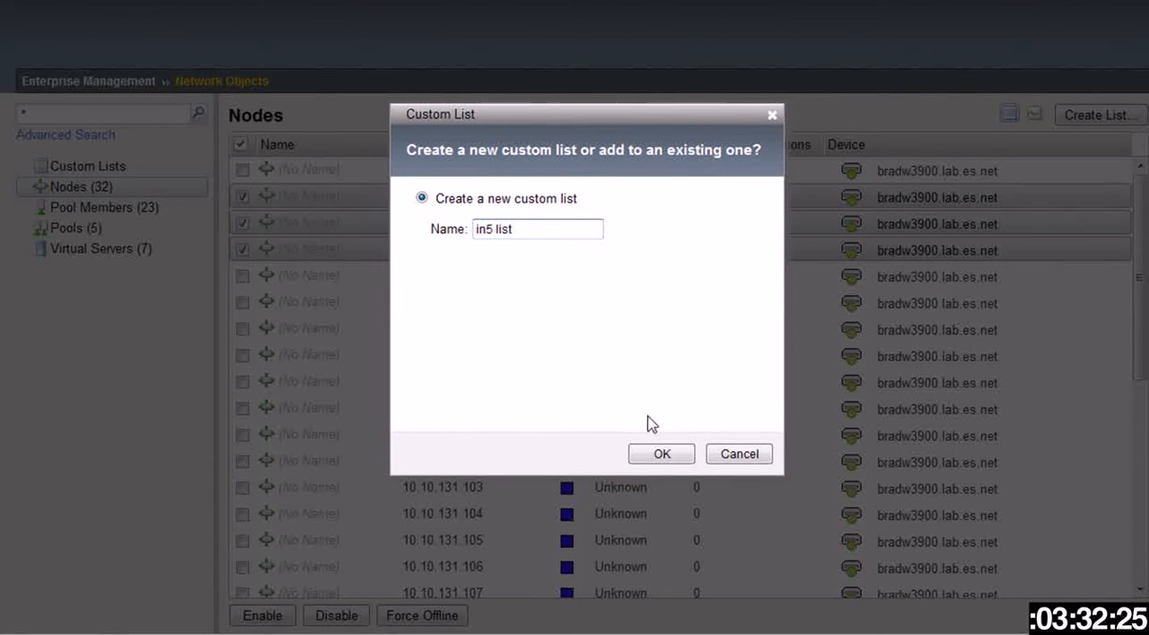
left_click(661, 453)
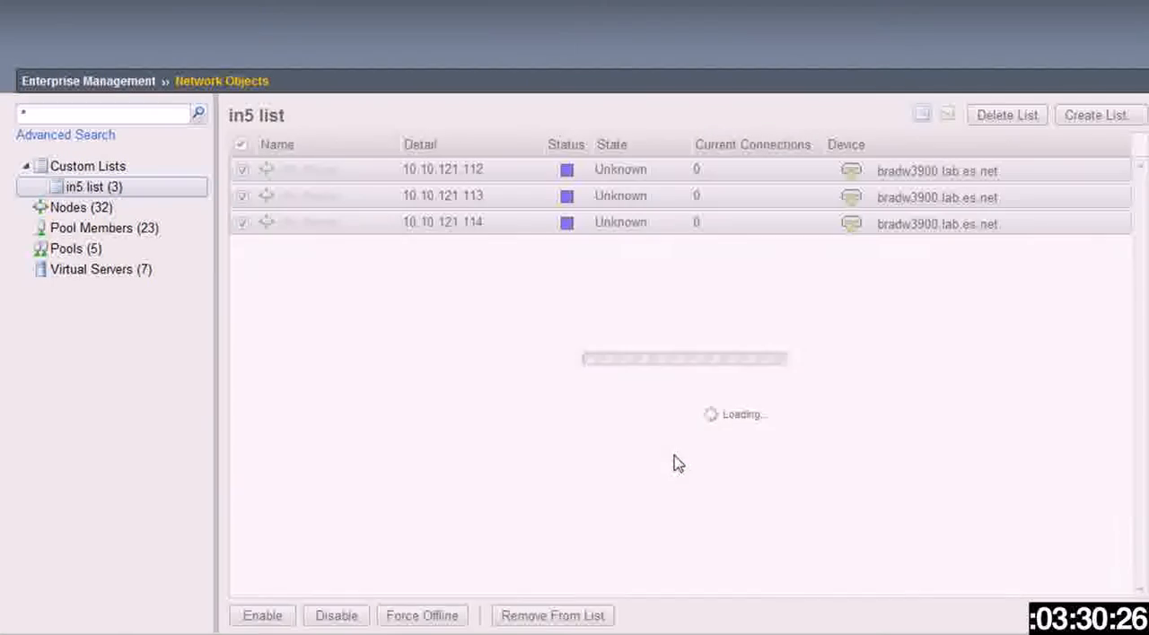
left_click(89, 186)
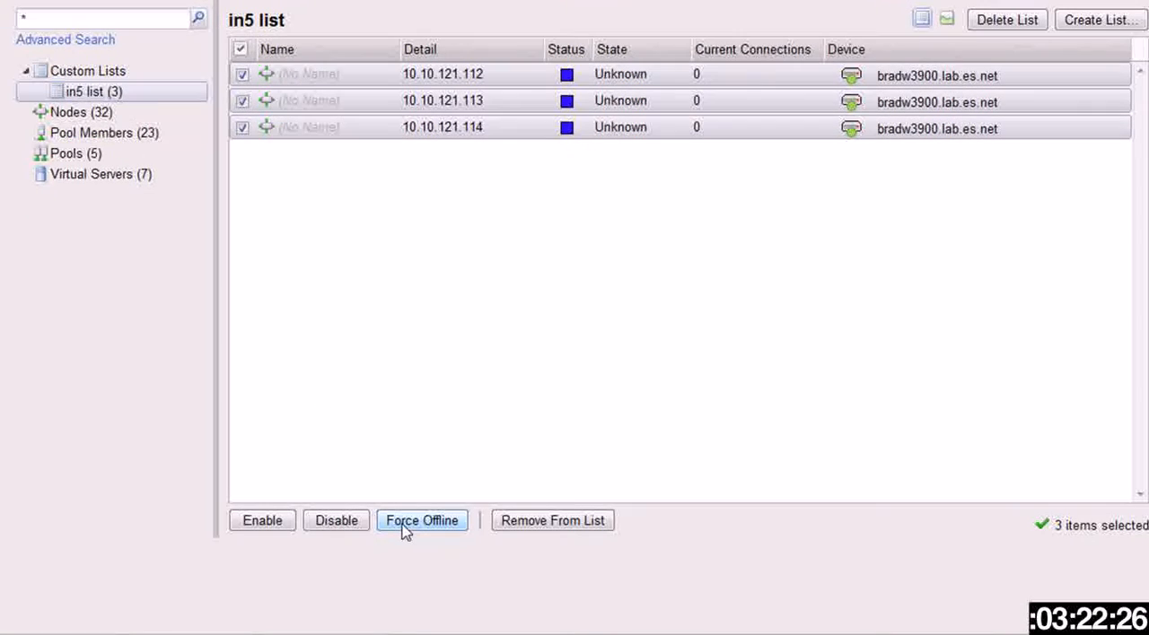
mouse_move(440, 535)
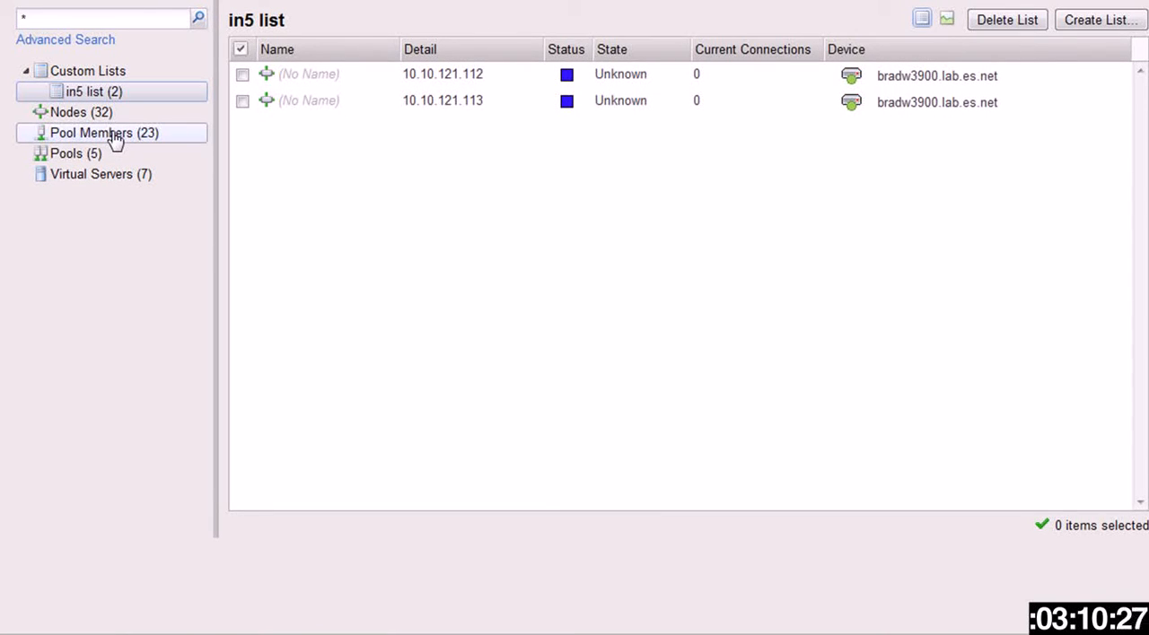
left_click(104, 133)
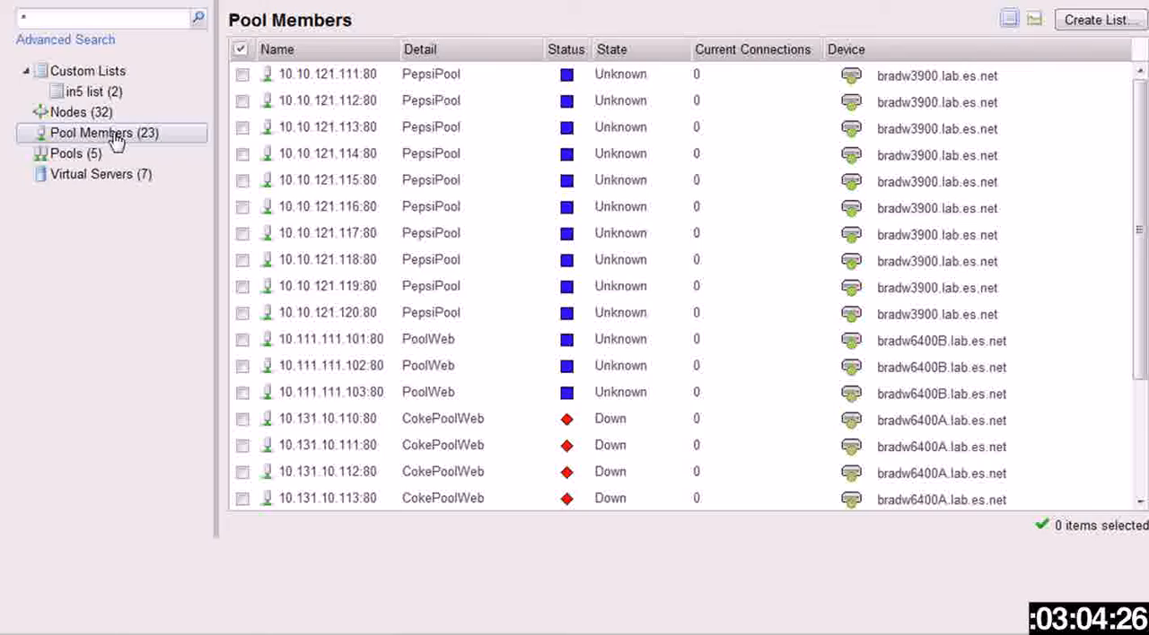
mouse_move(1052, 215)
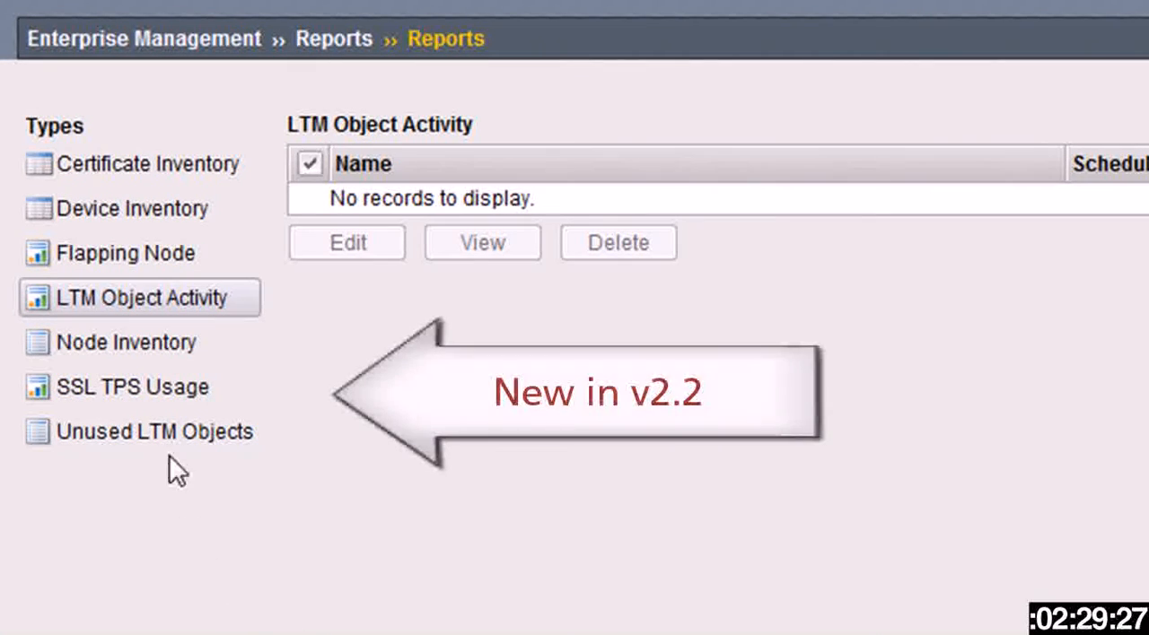
Step: Select the SSL TPS Usage report type in Reports, which lists no records
left_click(133, 388)
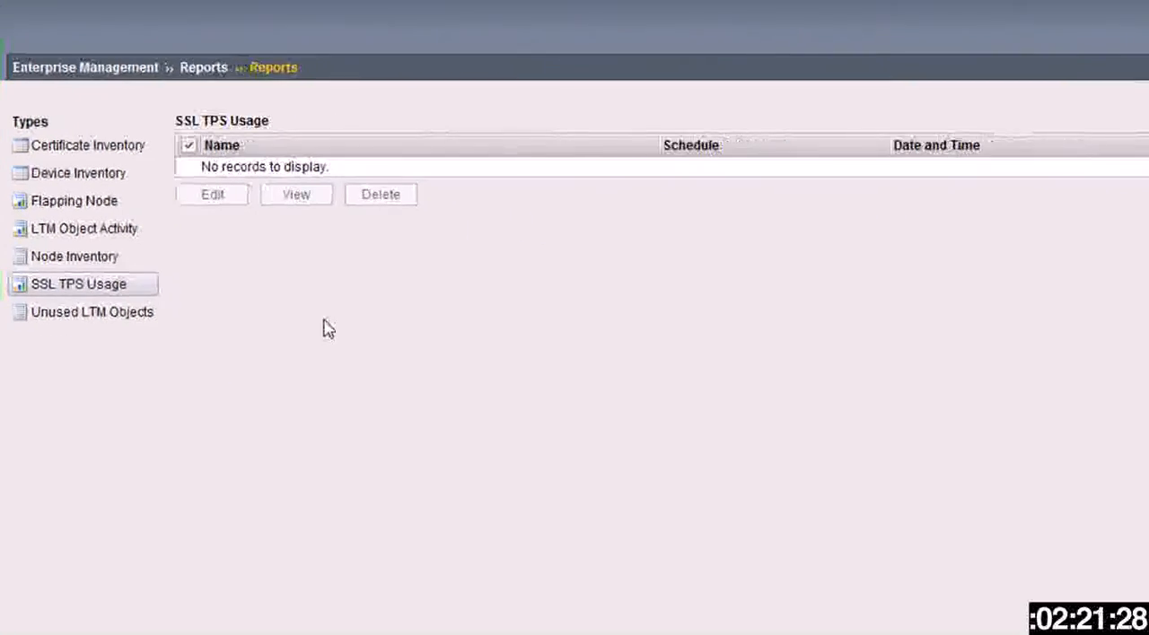
Step: Create SSL TPS Usage report in5ssl for all three devices, run now for 03/14/2011–03/15/2011
left_click(1102, 116)
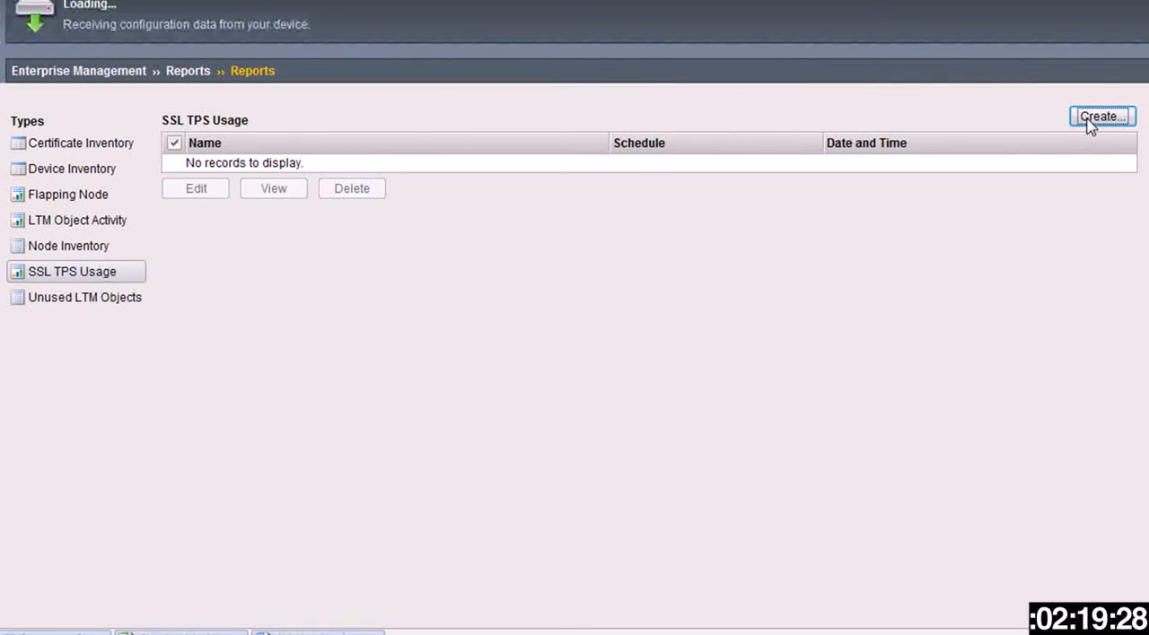
left_click(1102, 117)
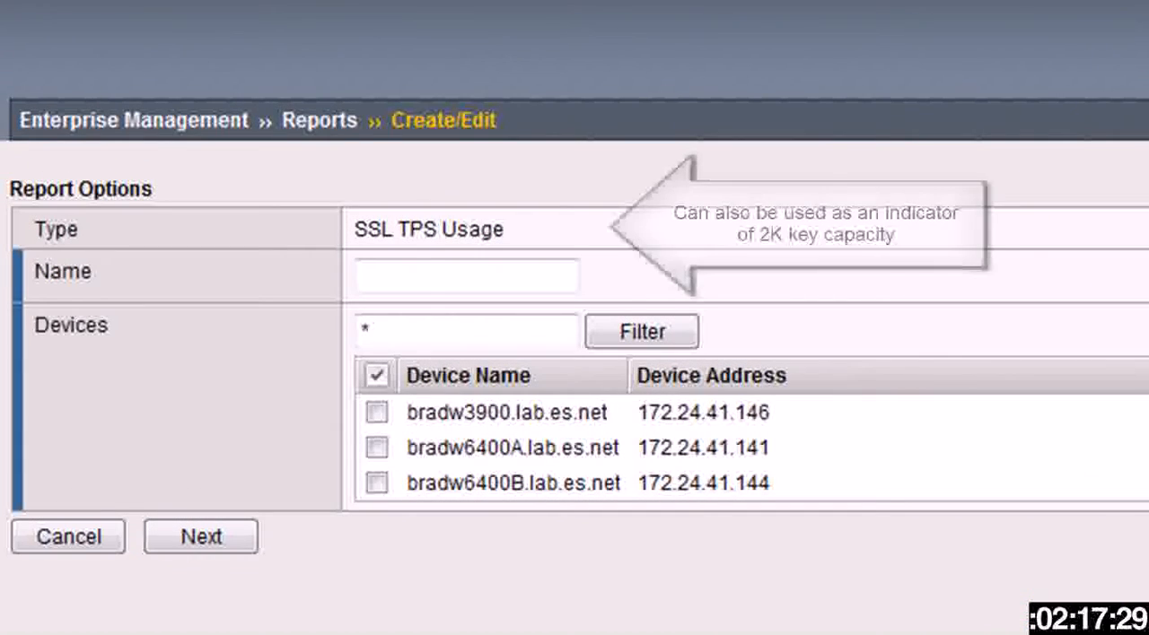
type("in5ssl")
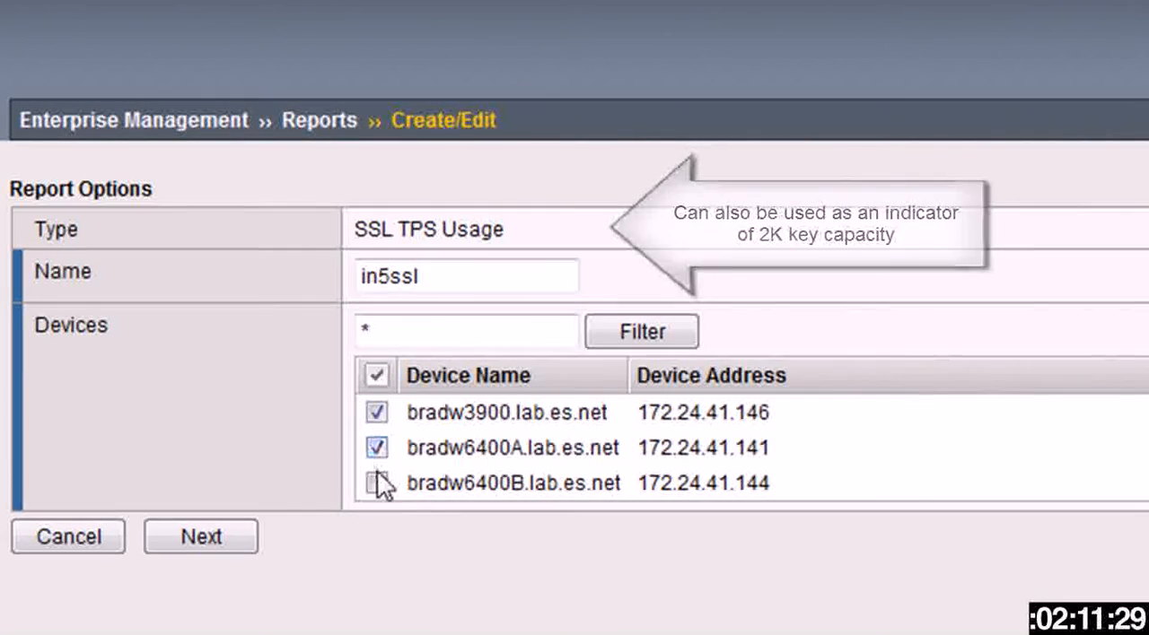
left_click(377, 483)
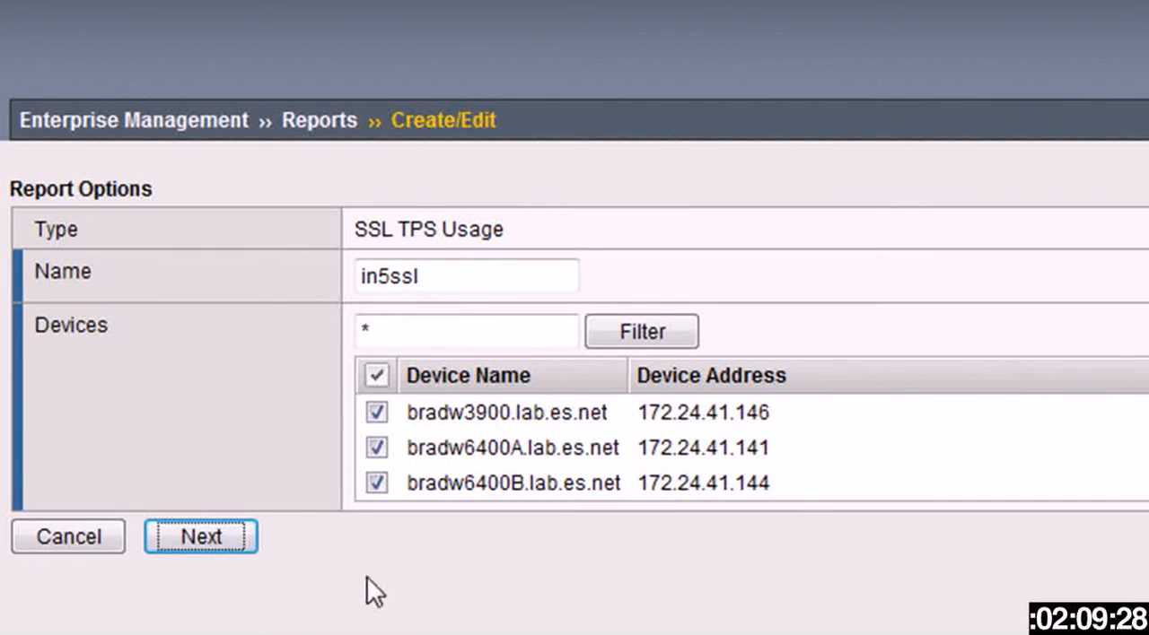
left_click(201, 537)
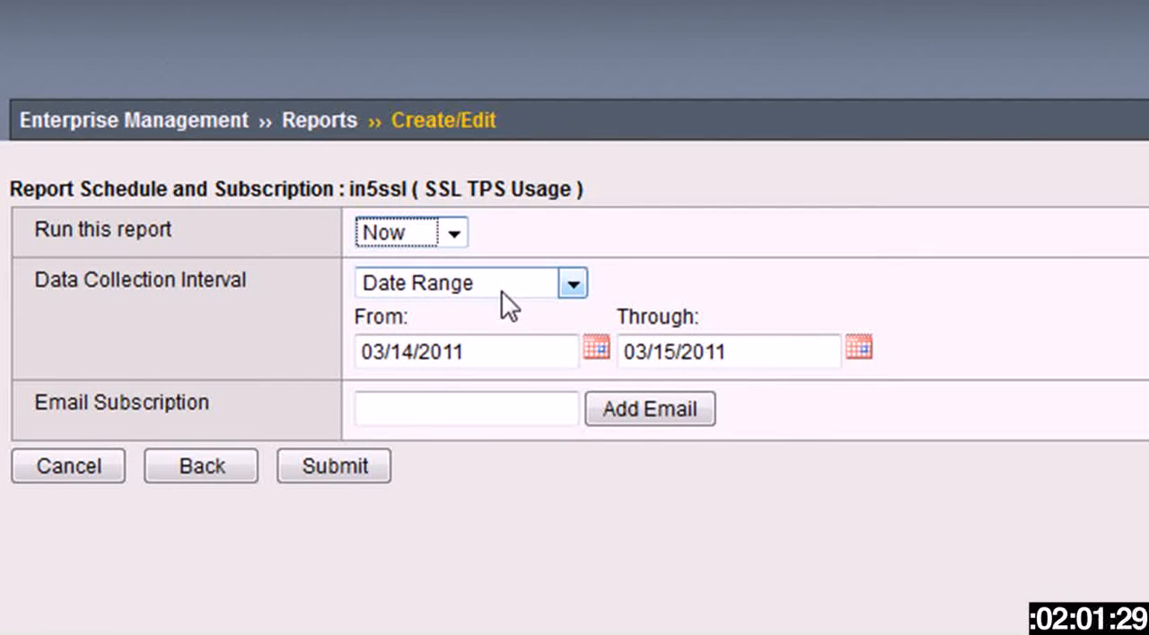
mouse_move(368, 512)
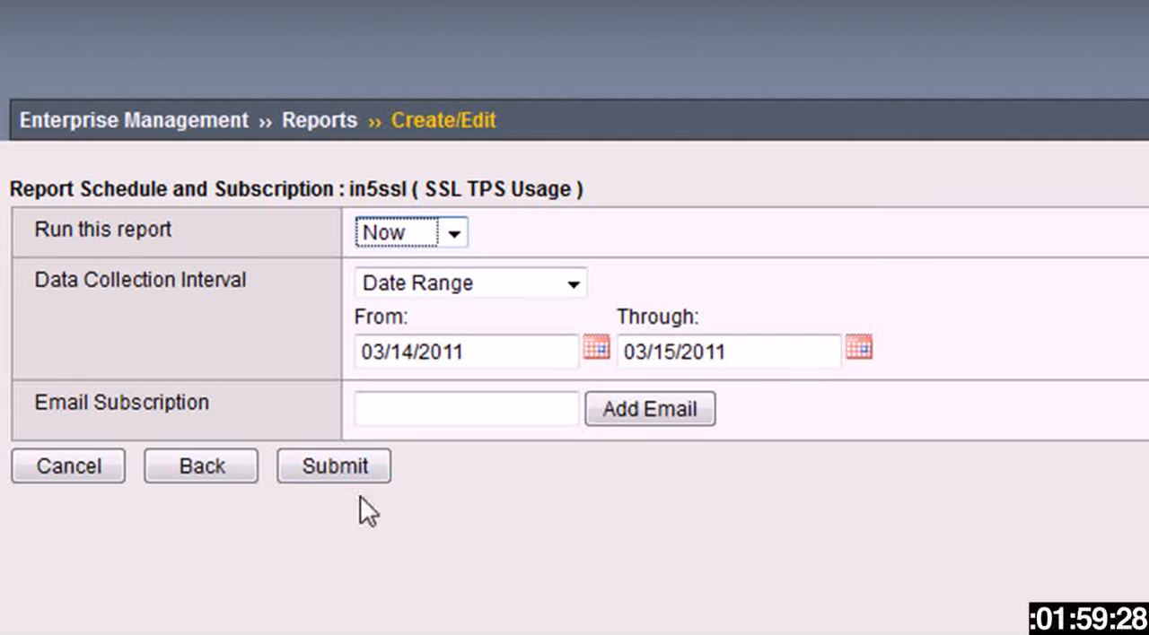
left_click(334, 467)
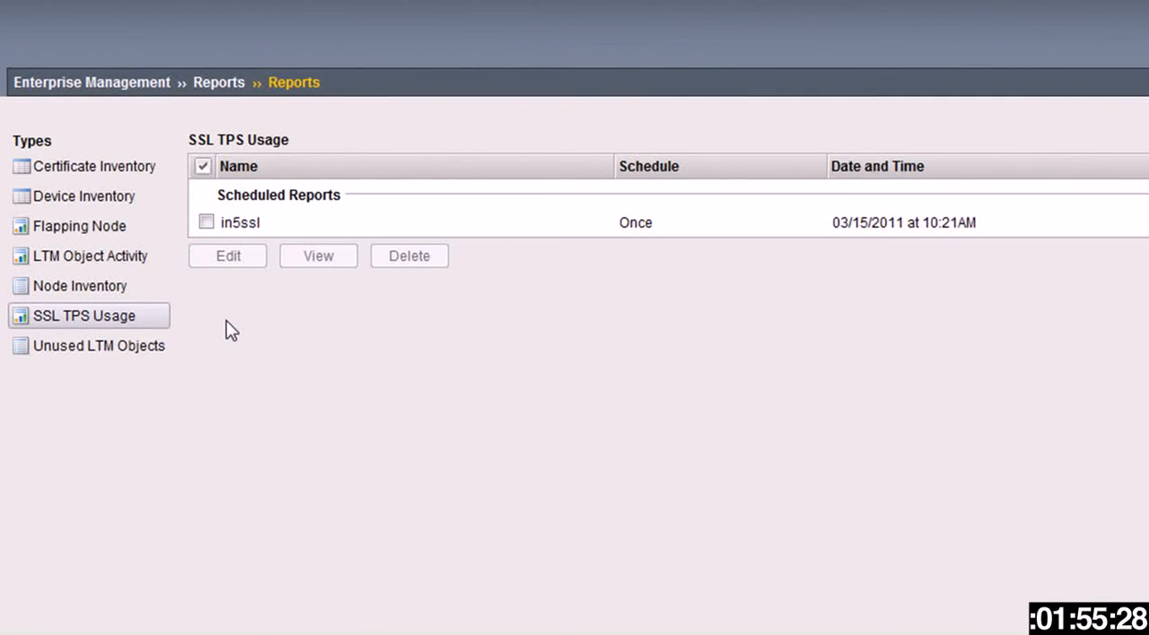
Step: Select the completed in5ssl report and view it, opening its PDF with Adobe Reader
left_click(206, 221)
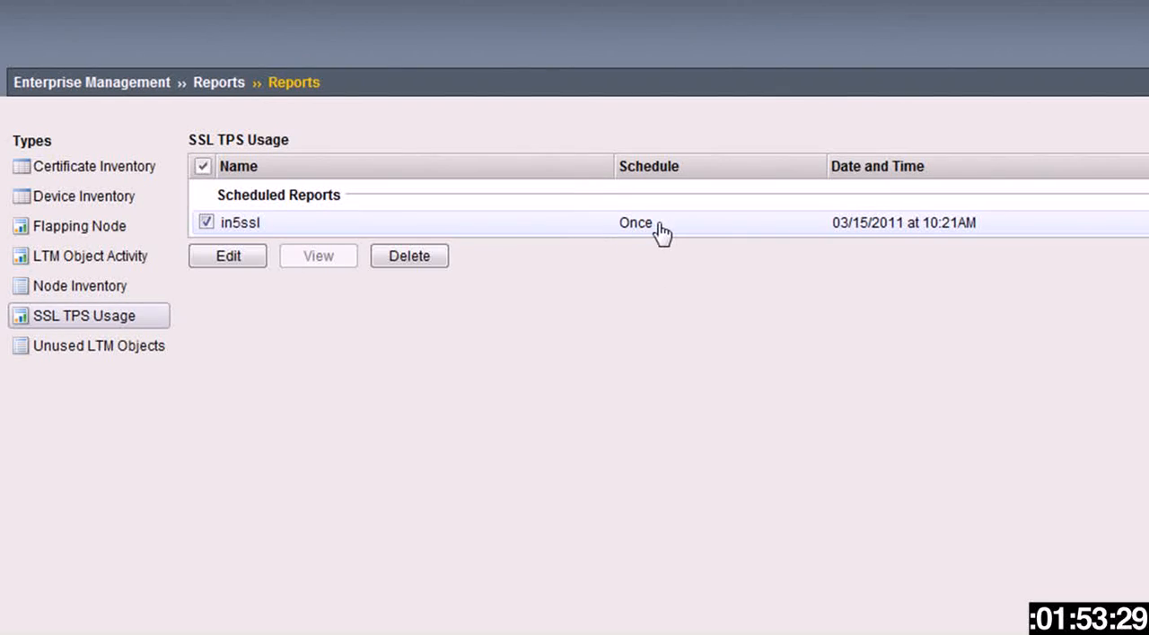
left_click(206, 220)
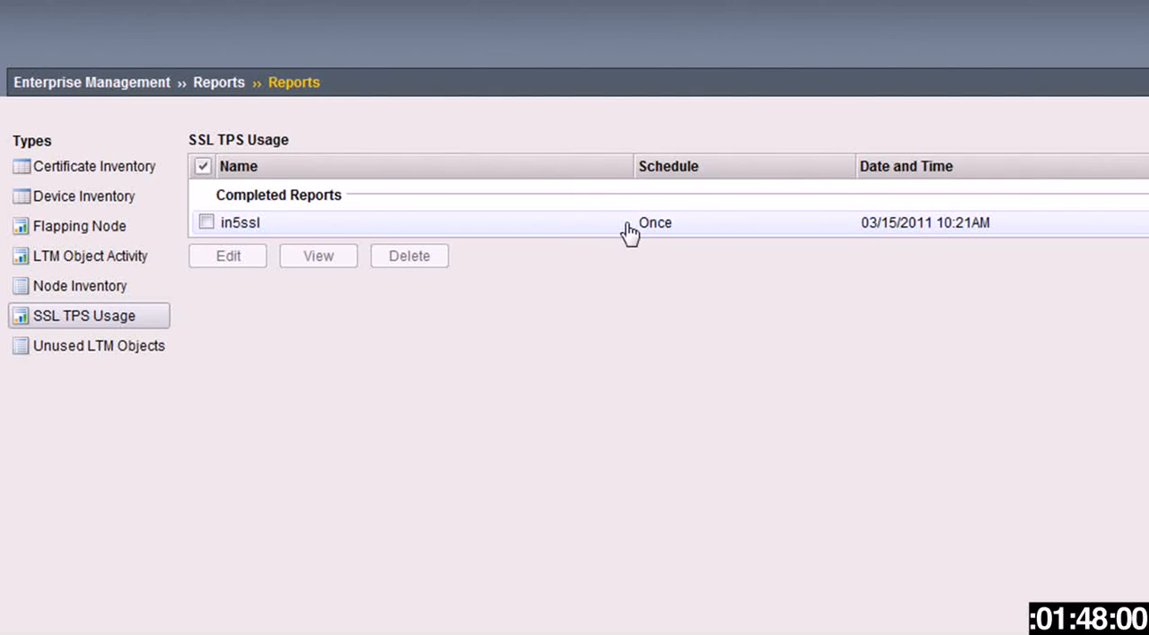
left_click(207, 223)
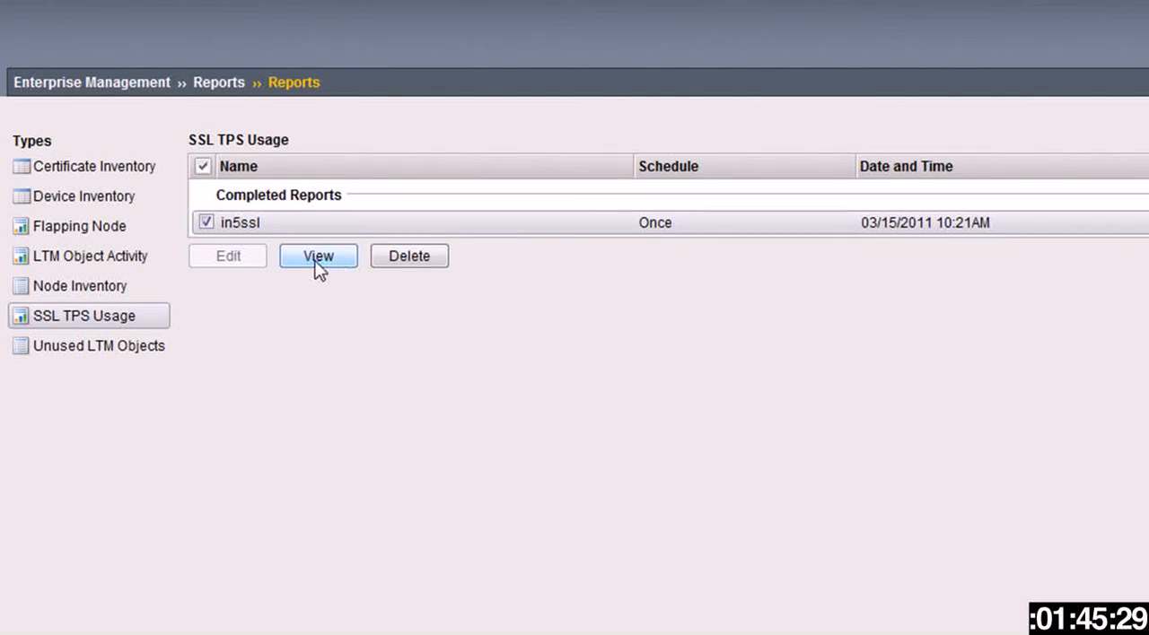
left_click(318, 254)
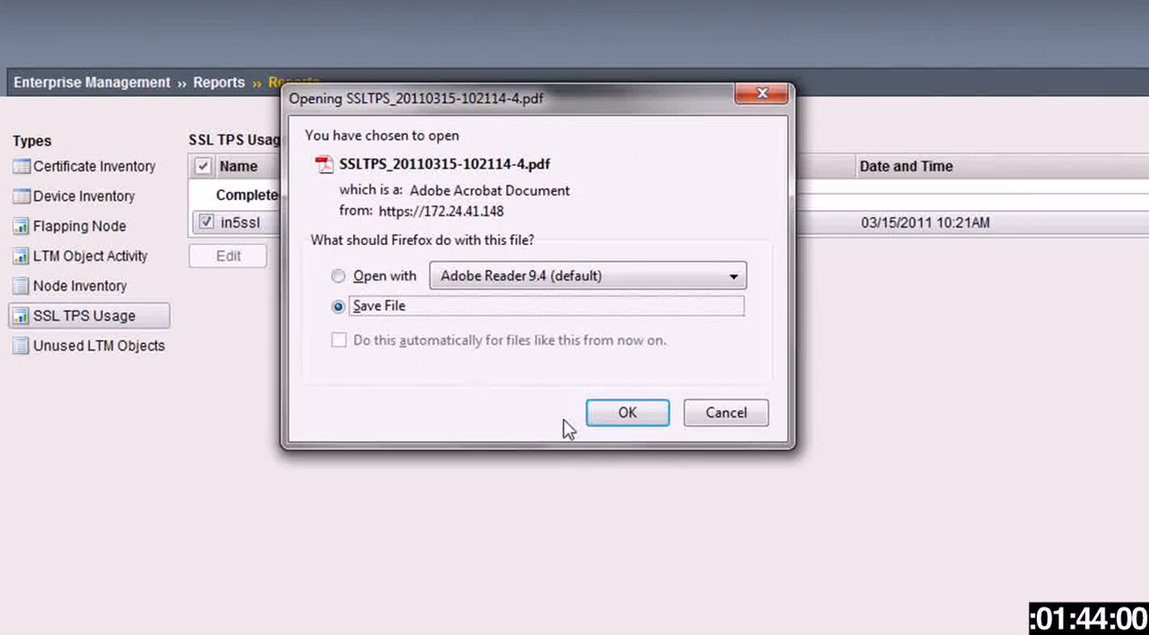
left_click(626, 413)
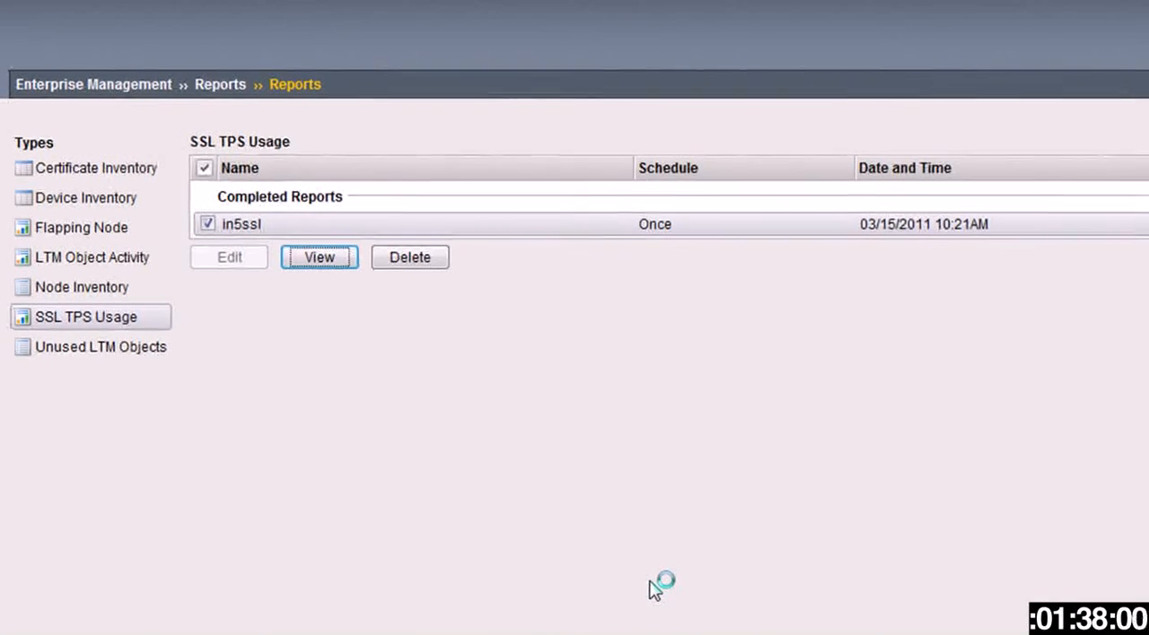
Step: Scroll through the SSL TPS Report PDF down to the bradw6400A.lab.es.net usage chart
left_click(320, 258)
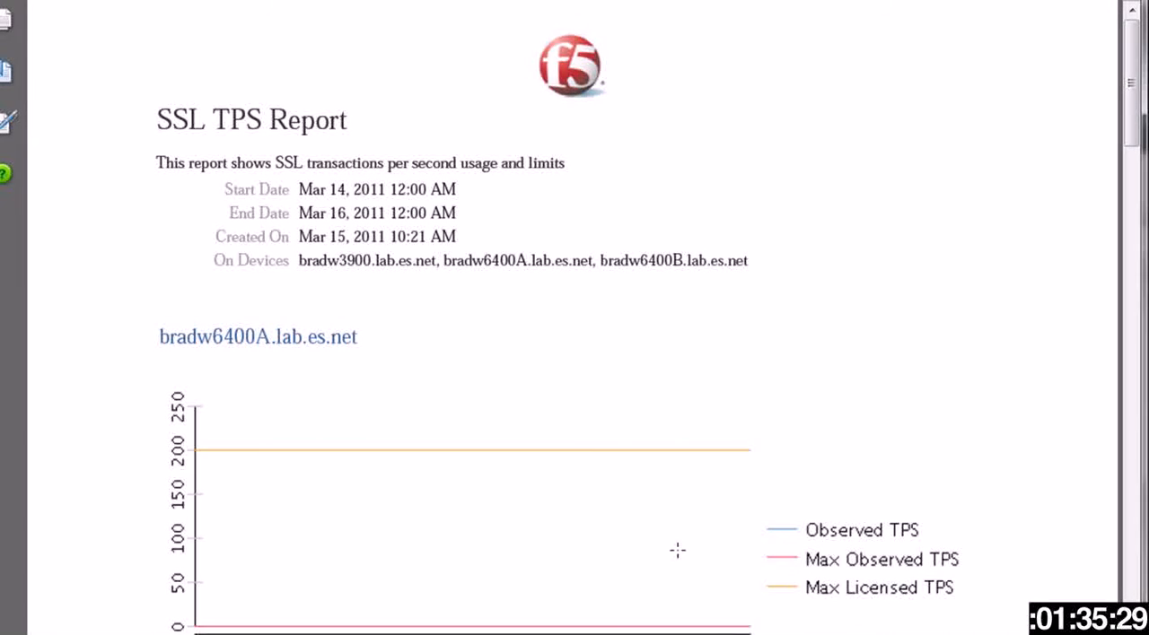
mouse_move(1127, 273)
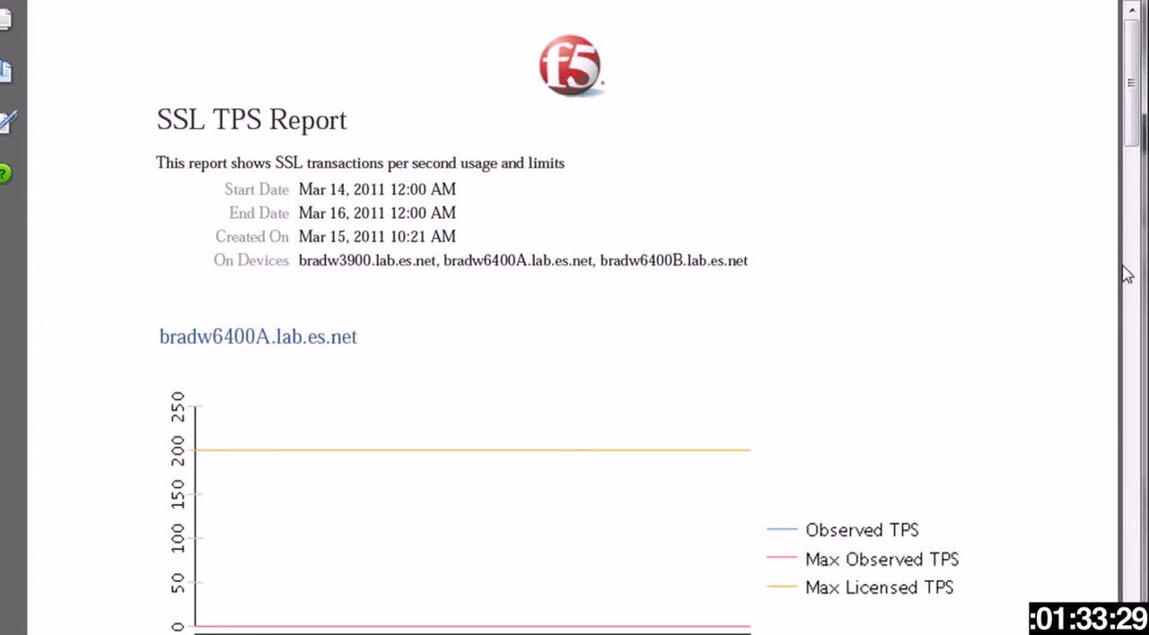
scroll("down", 3)
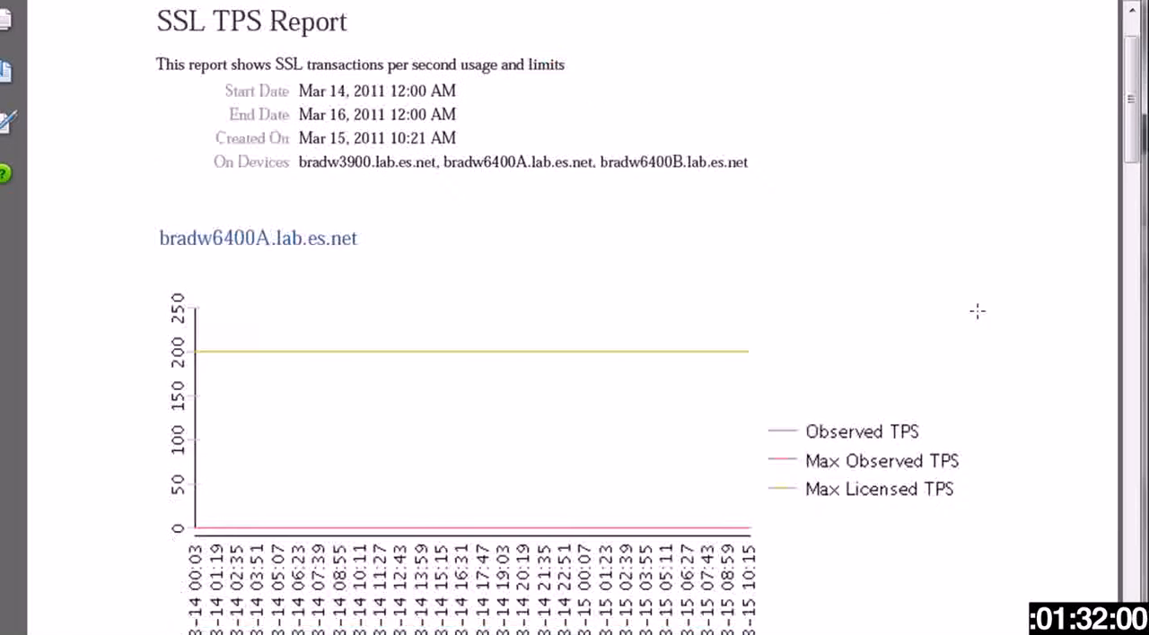
scroll("down", 3)
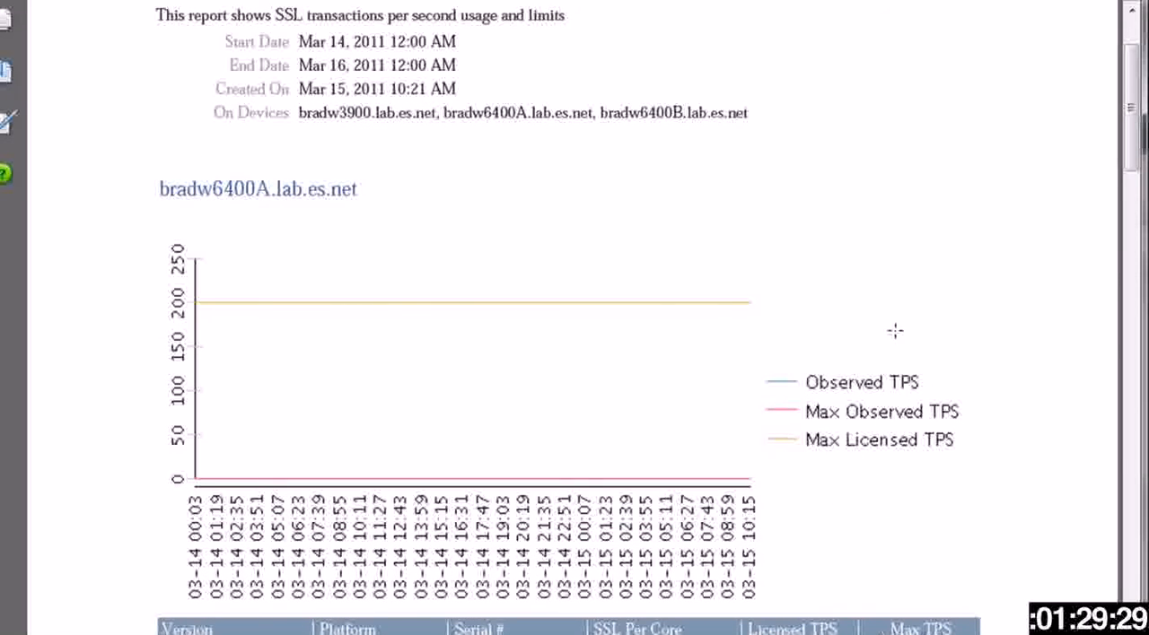
scroll("down", 3)
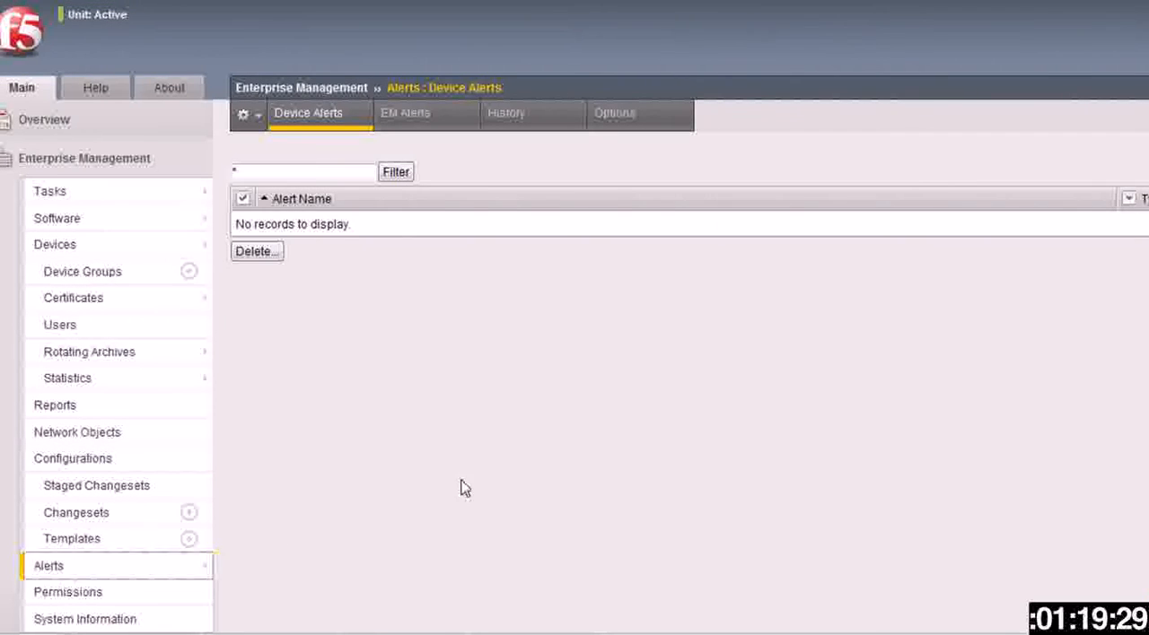
mouse_move(503, 459)
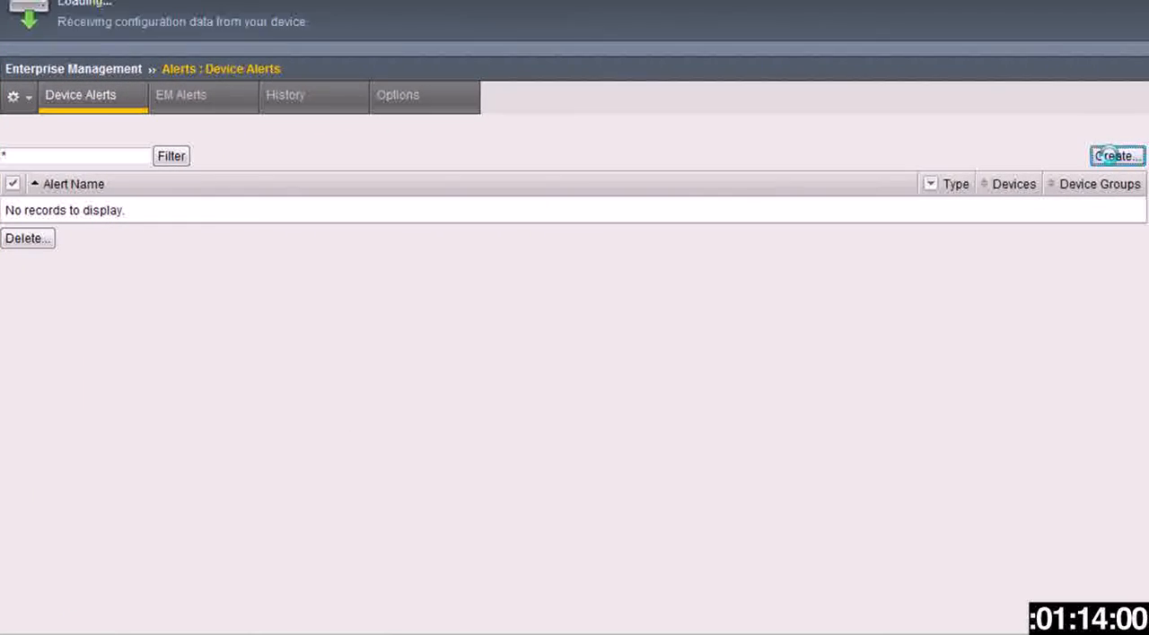
Step: Create a new device alert and name it 'in5 alert'
left_click(1117, 154)
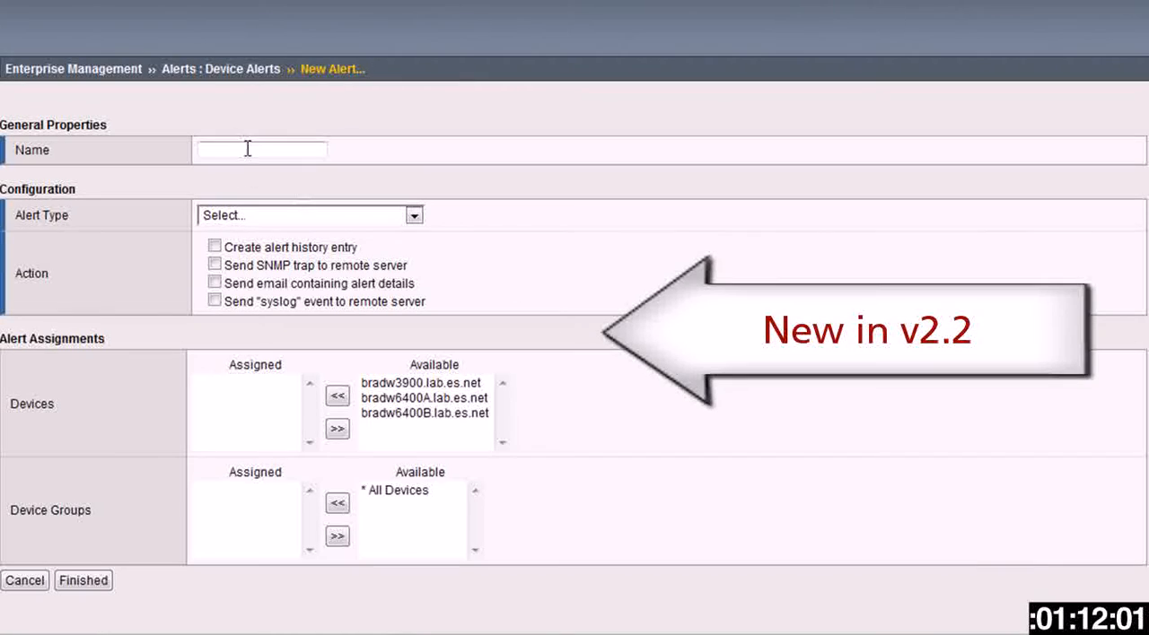
type("in5 alert")
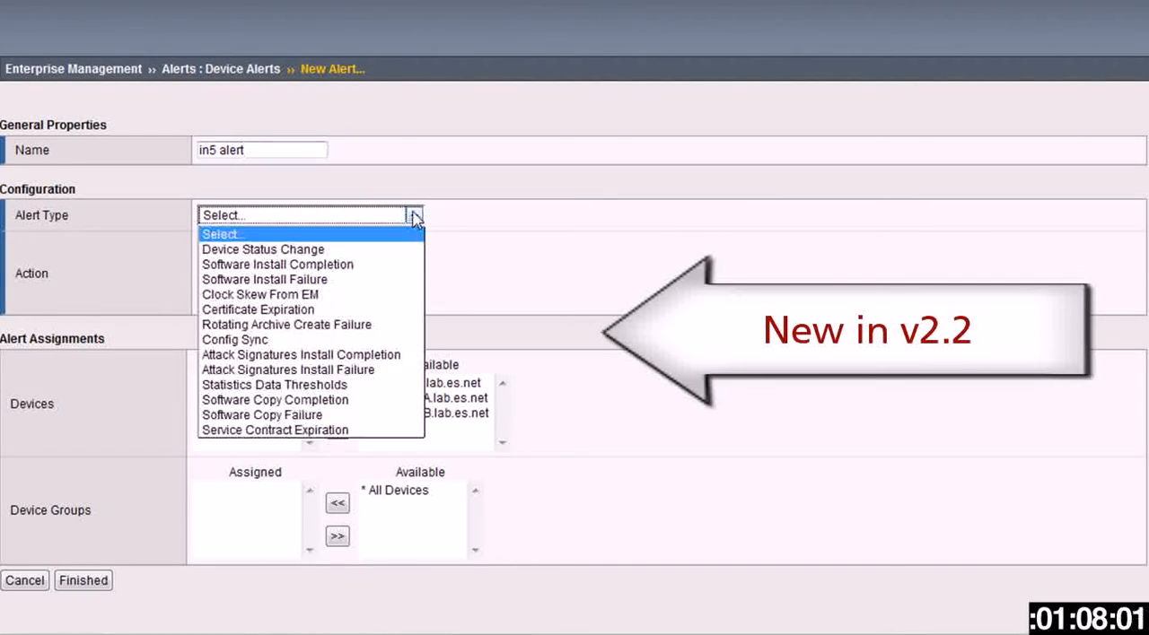
mouse_move(391, 255)
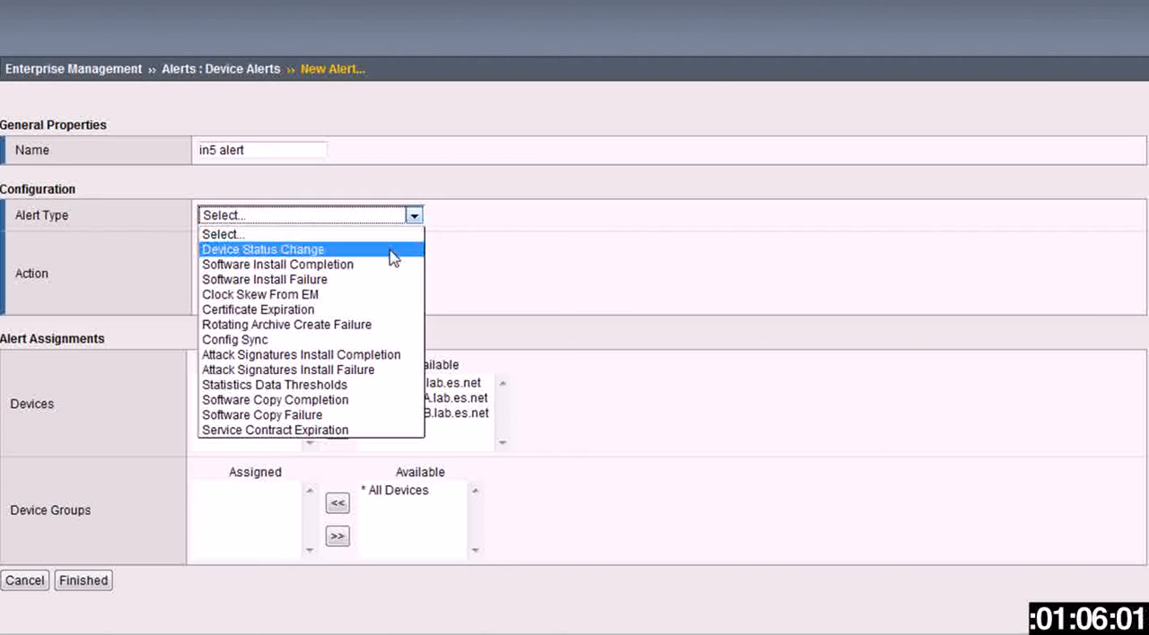
mouse_move(373, 280)
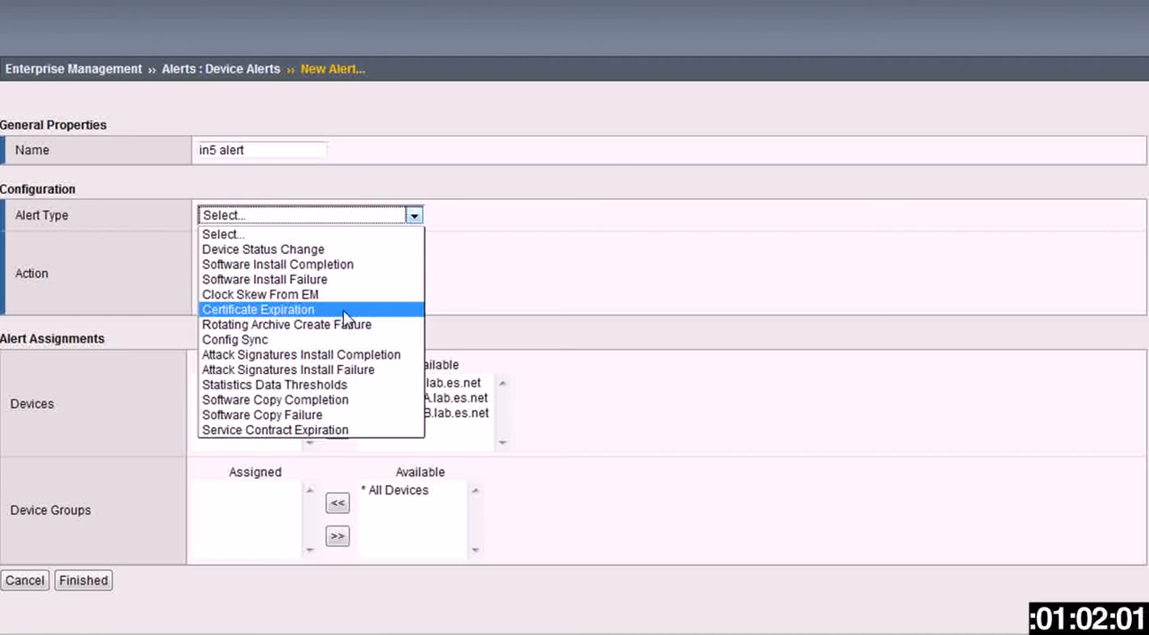
Step: Make it a Service Contract Expiration alert on all three devices and the All Devices group, send SNMP traps, and save
left_click(274, 430)
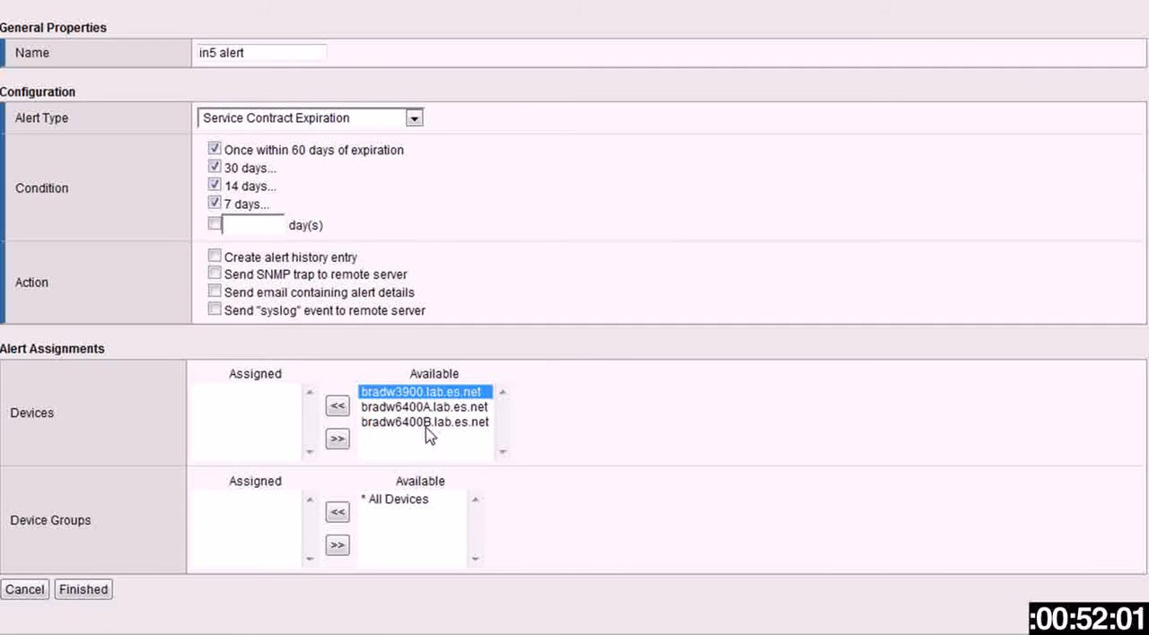
left_click(337, 406)
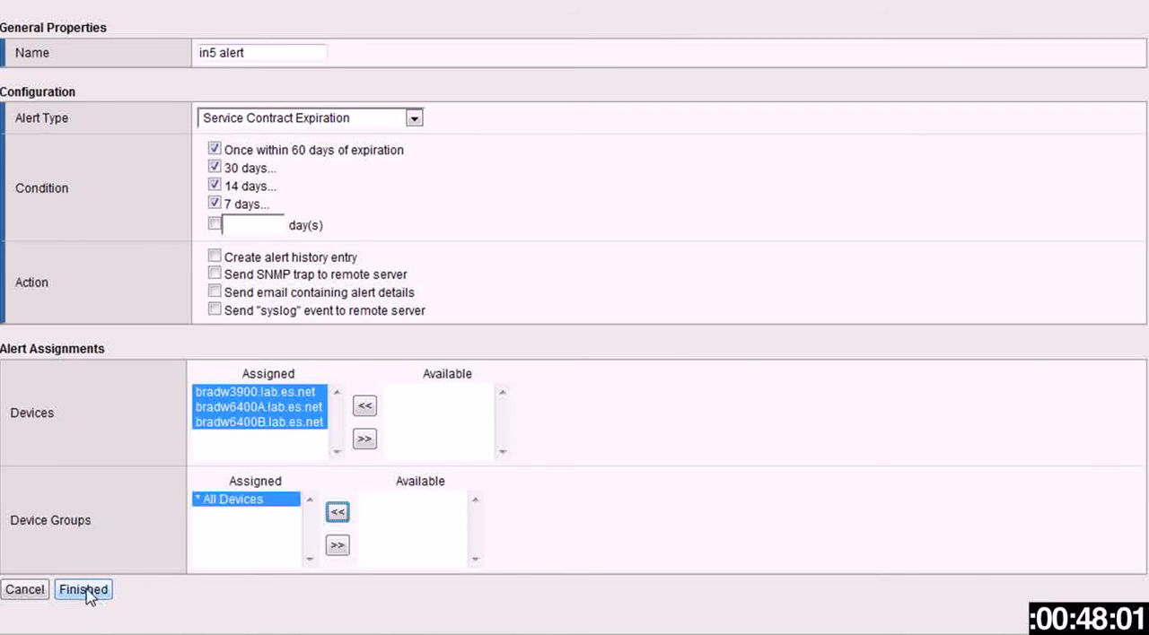
left_click(83, 589)
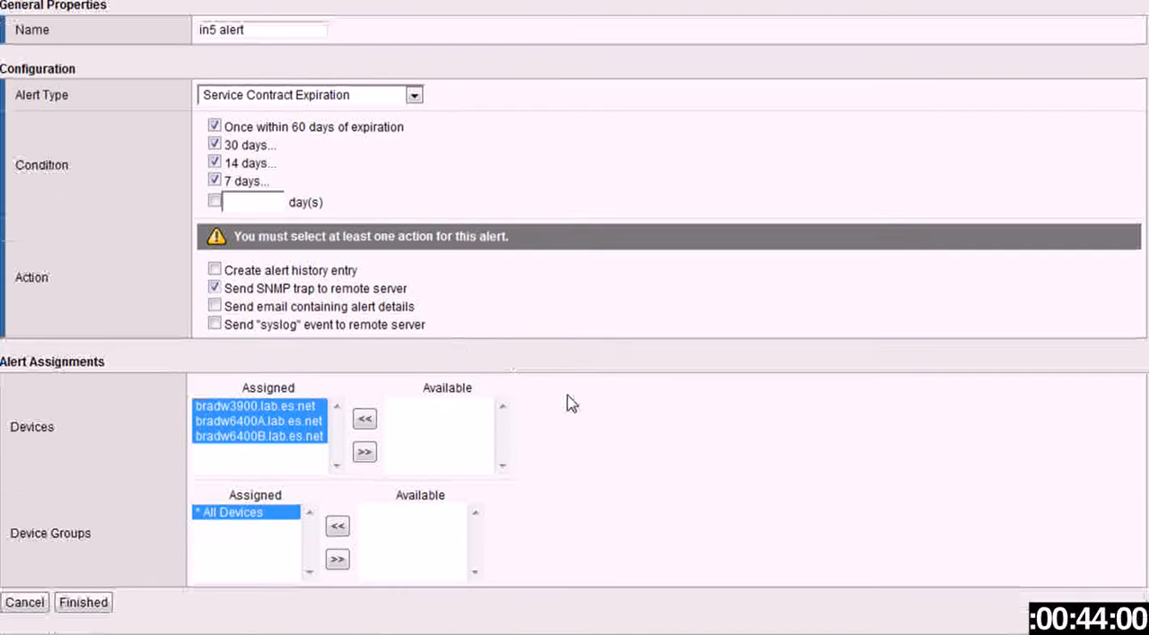
left_click(82, 603)
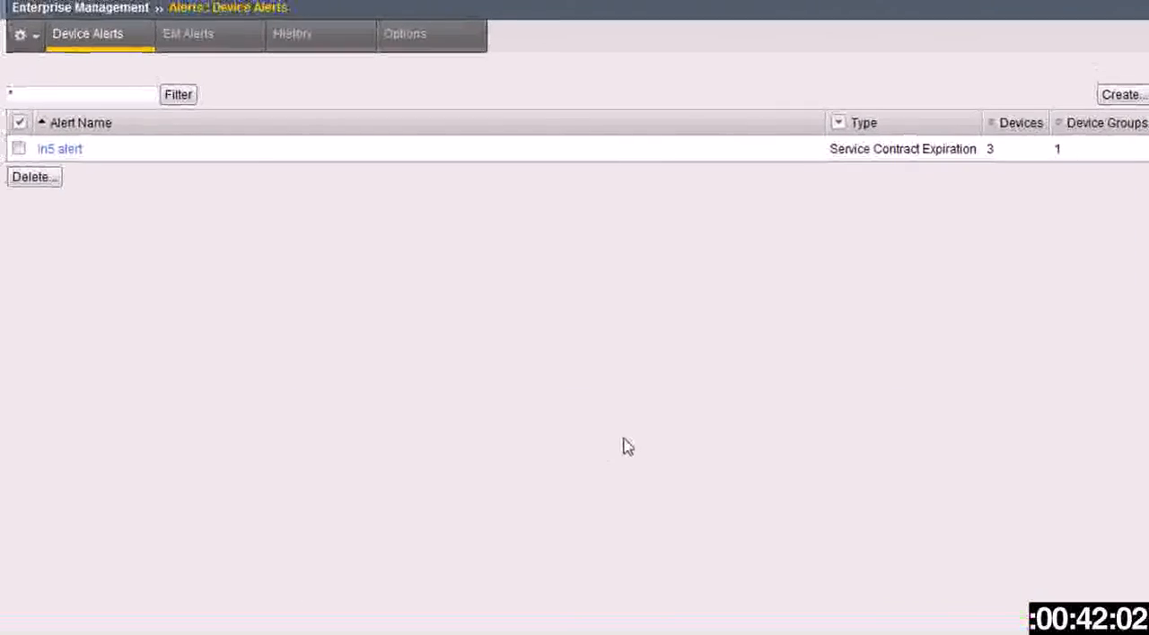